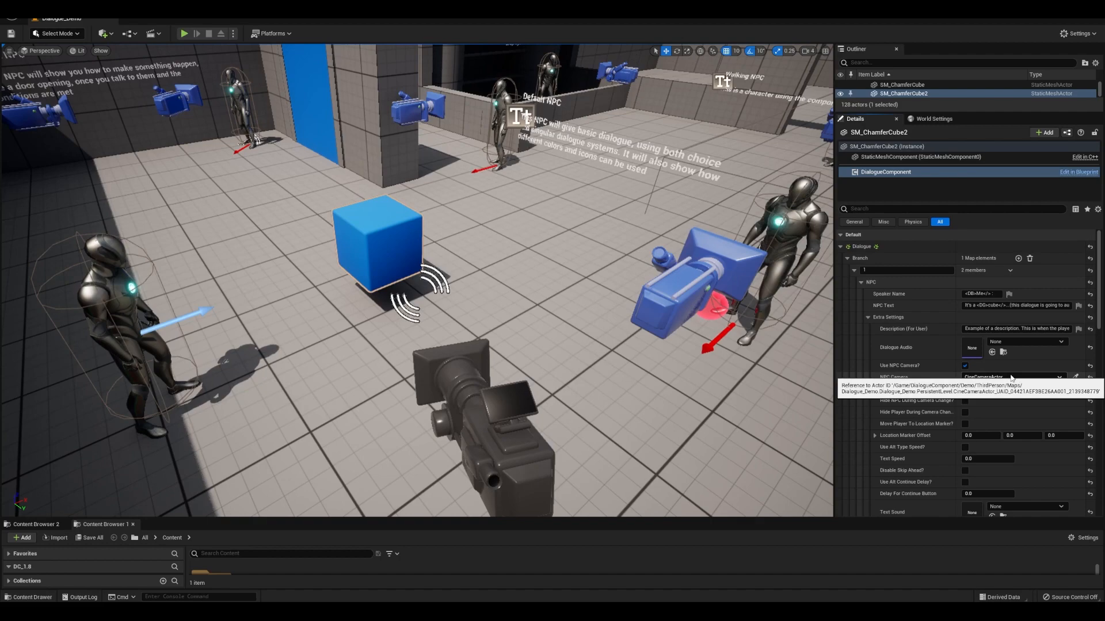
# - Filter the cube's DialogueComponent details with 'USE NPC' to show only the Use NPC Camera settings
pyautogui.click(1055, 377)
pyautogui.write('USE NPC')
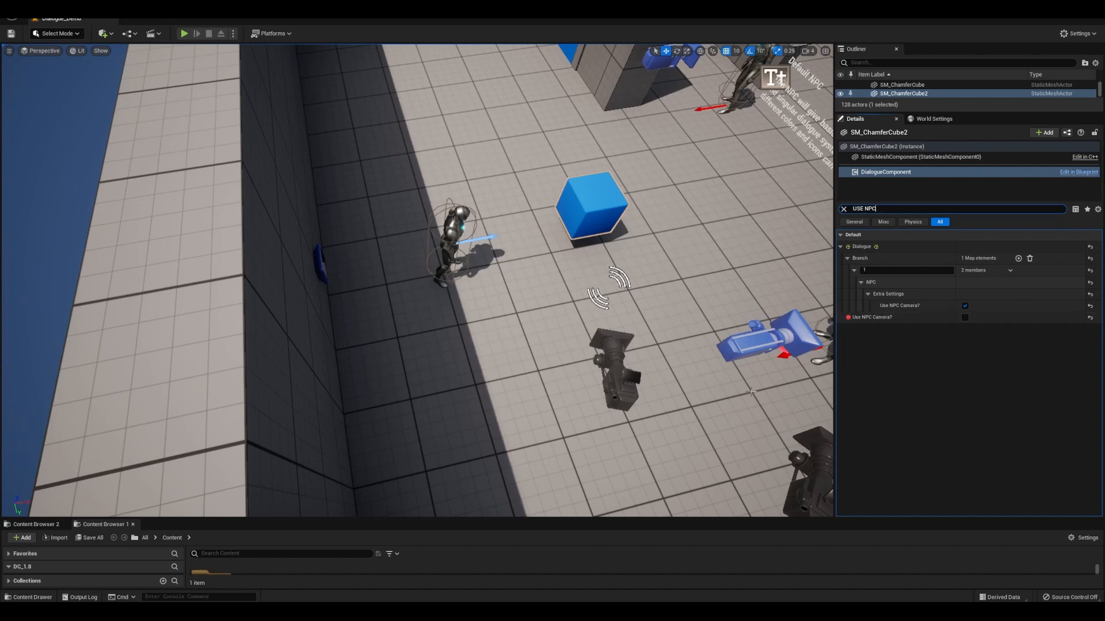
# - Switch off both Use NPC Camera? checkboxes on the chamfer cube, then select BP_NPC_Camera_Change
pyautogui.click(964, 304)
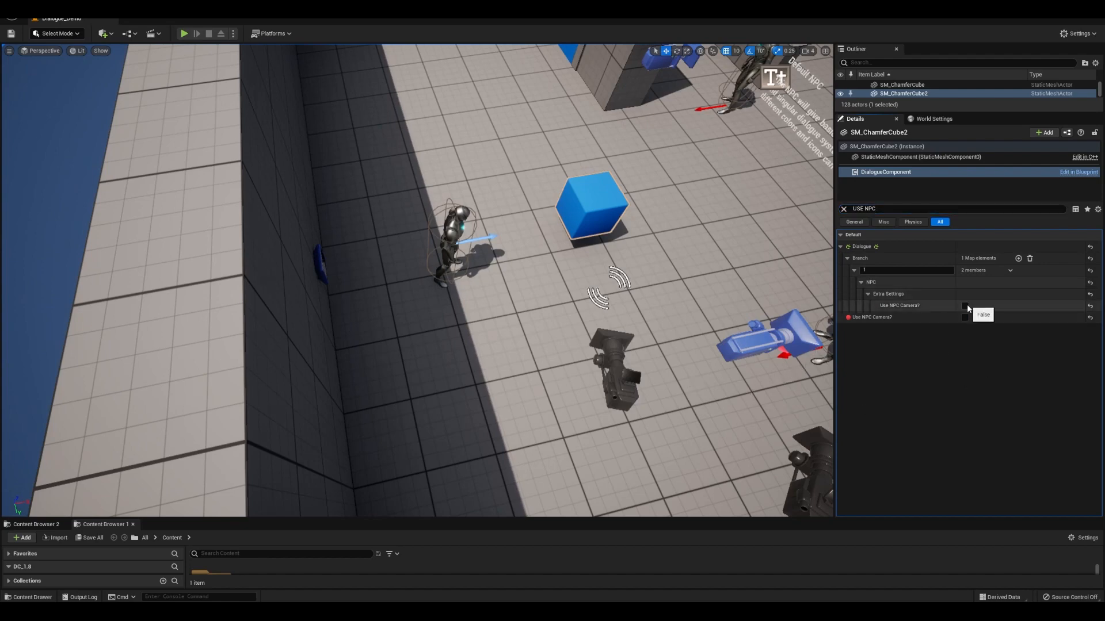
pyautogui.click(184, 33)
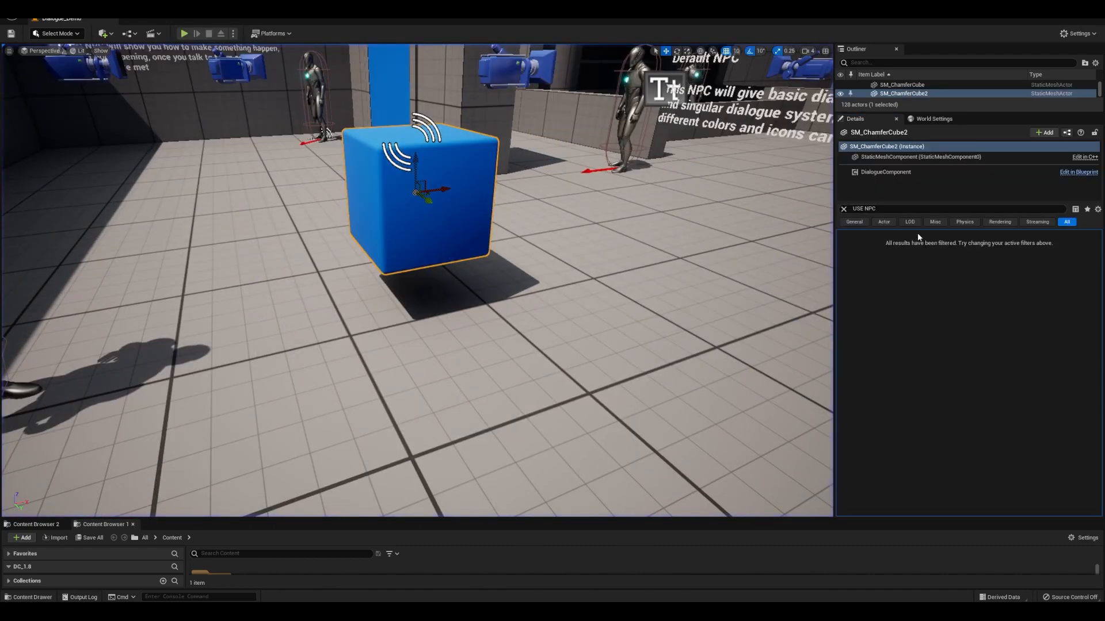
pyautogui.click(886, 171)
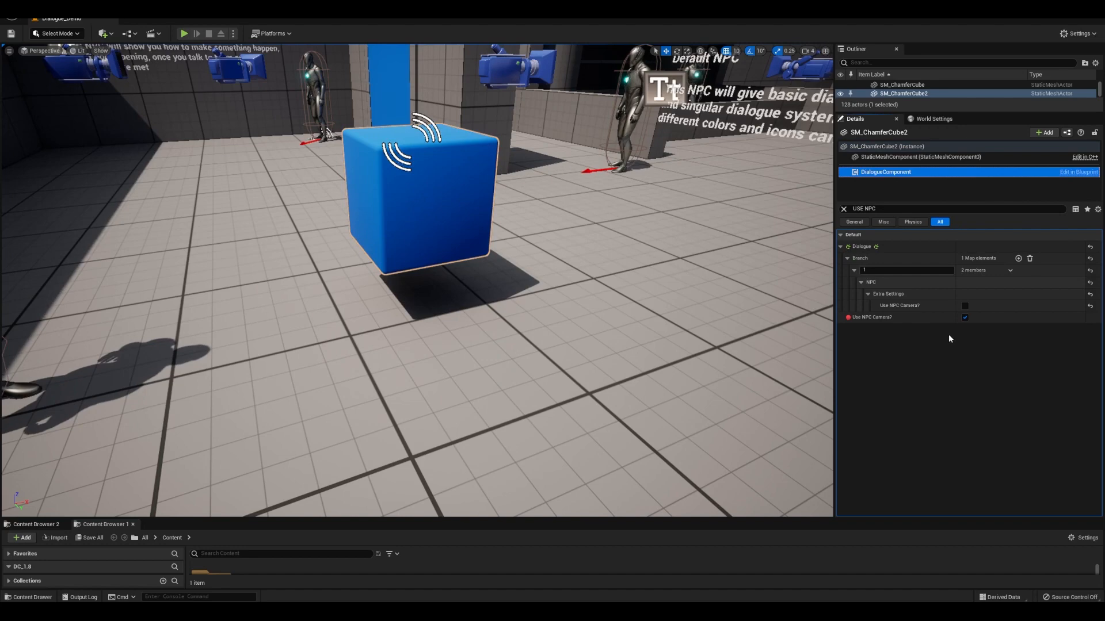
pyautogui.click(965, 317)
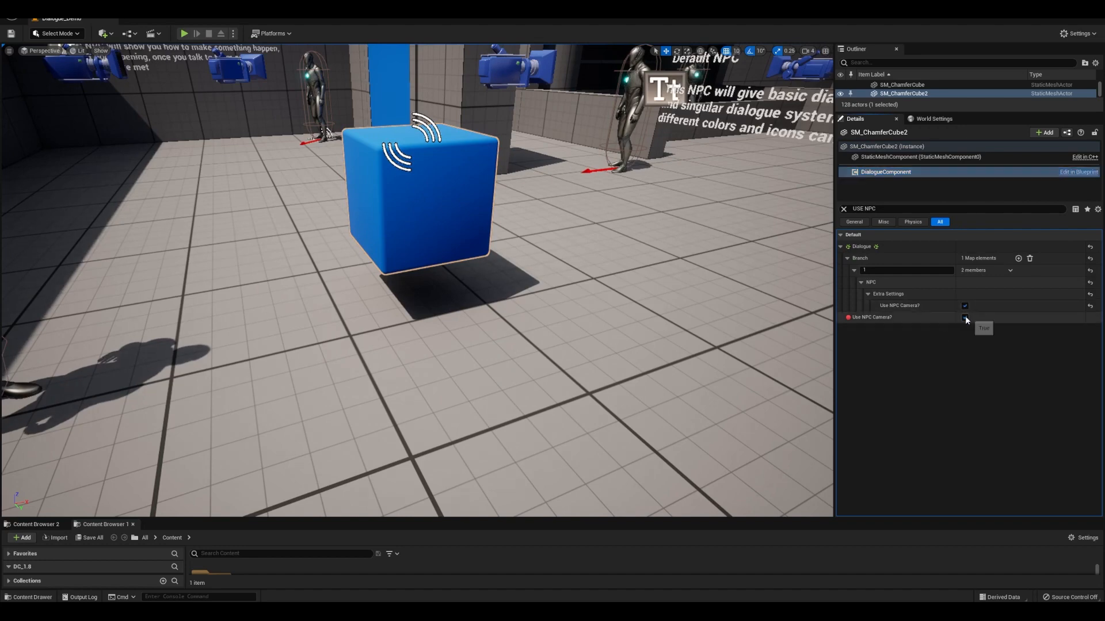
pyautogui.click(184, 33)
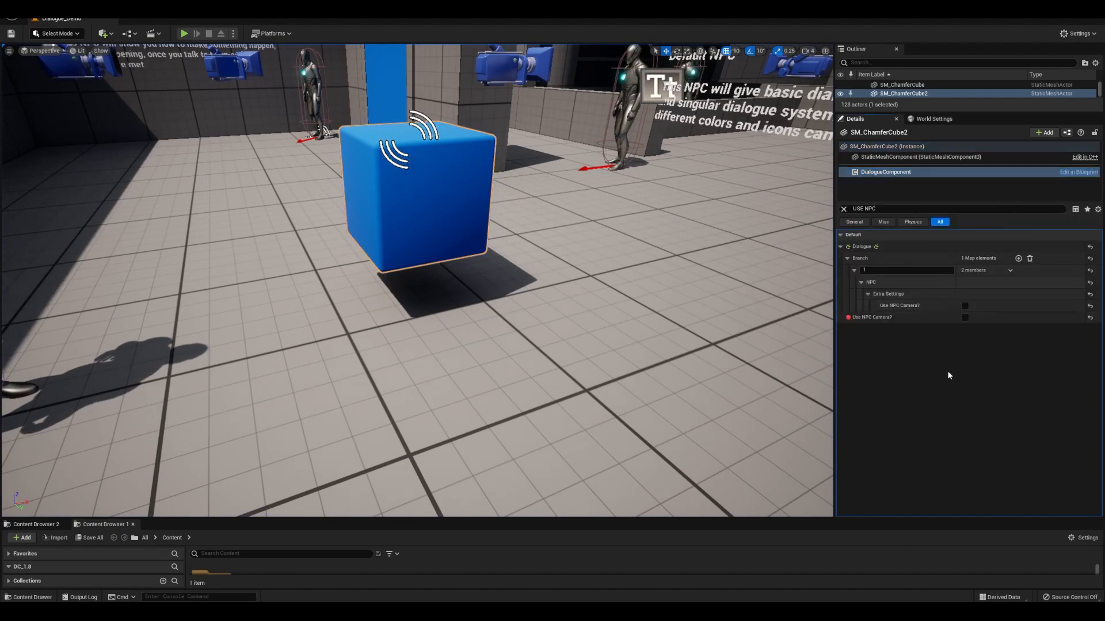
pyautogui.click(182, 33)
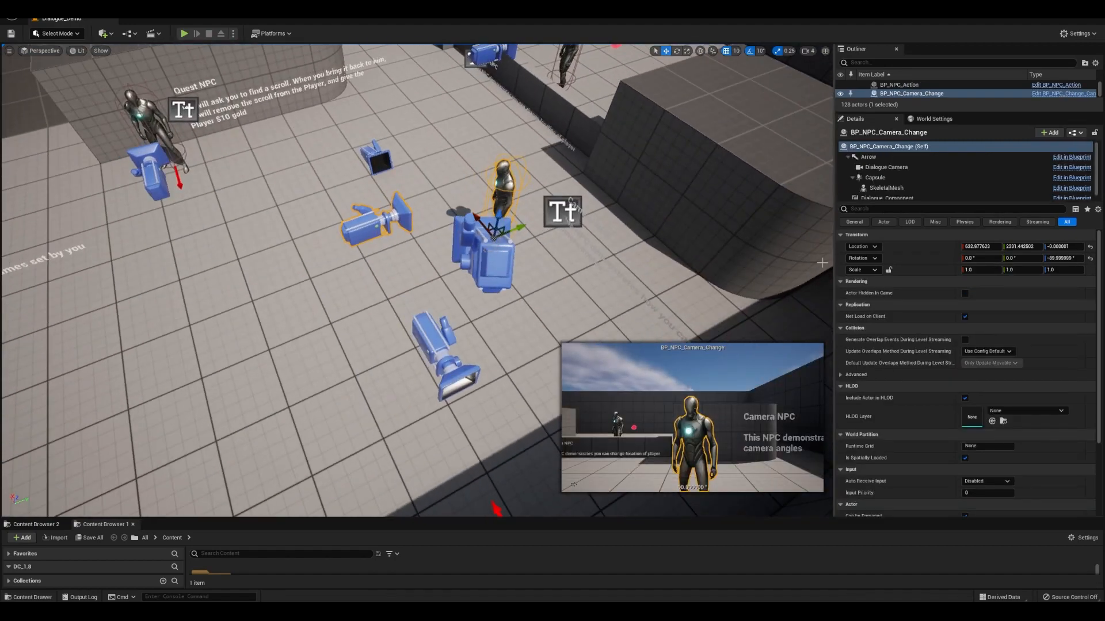
# - Add a Camera Shake Source component to the CineCameraActor and start a Play session
pyautogui.click(886, 198)
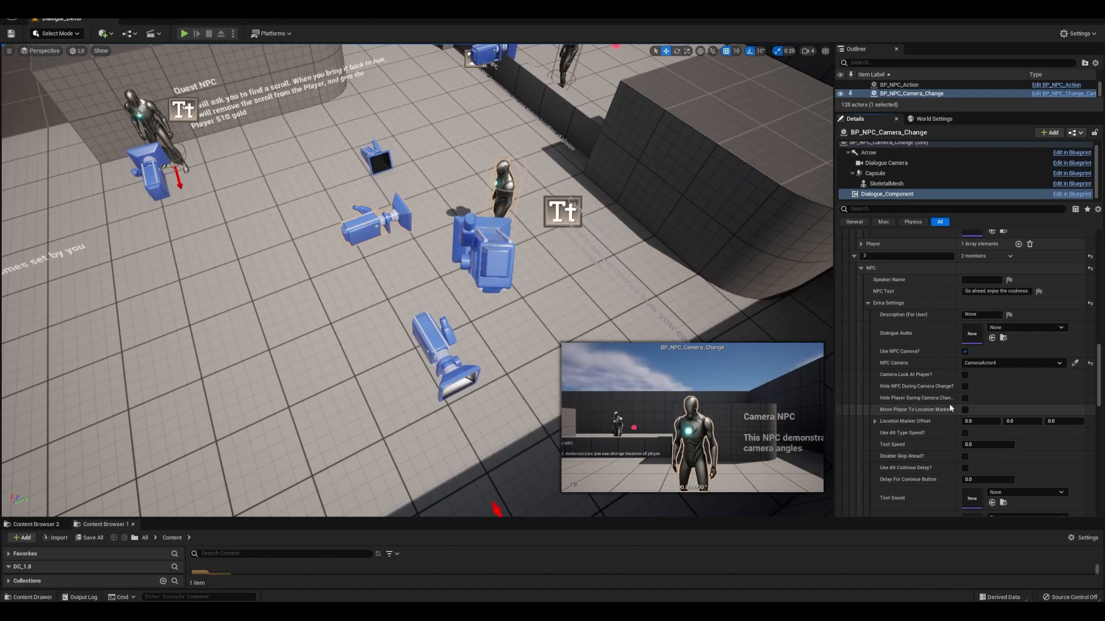
pyautogui.click(183, 34)
pyautogui.write('CAMERA SHA')
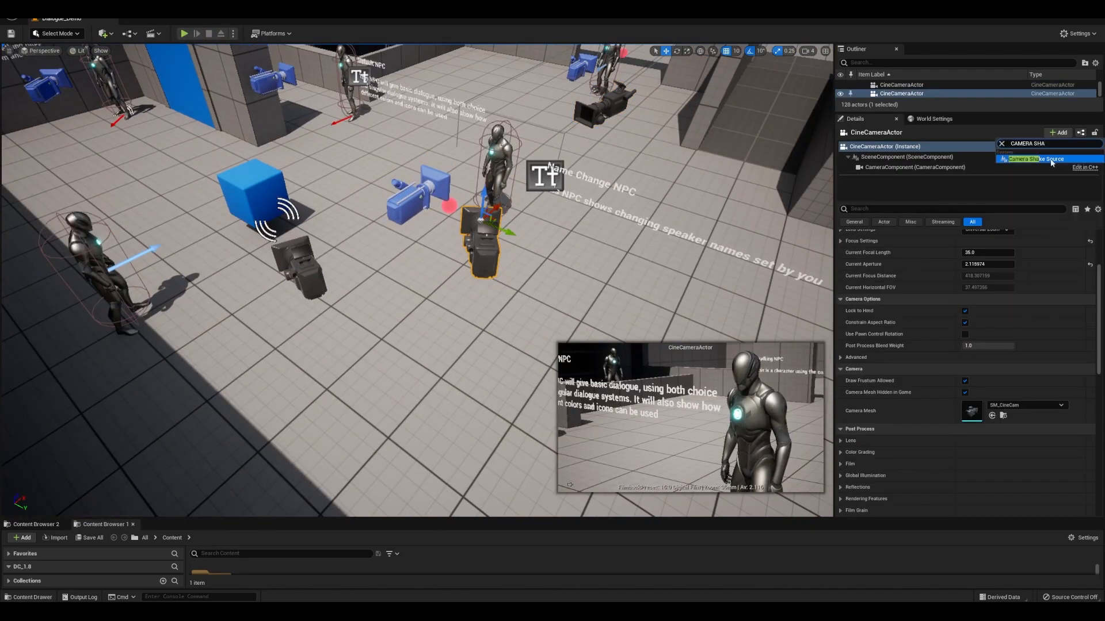
pyautogui.click(183, 33)
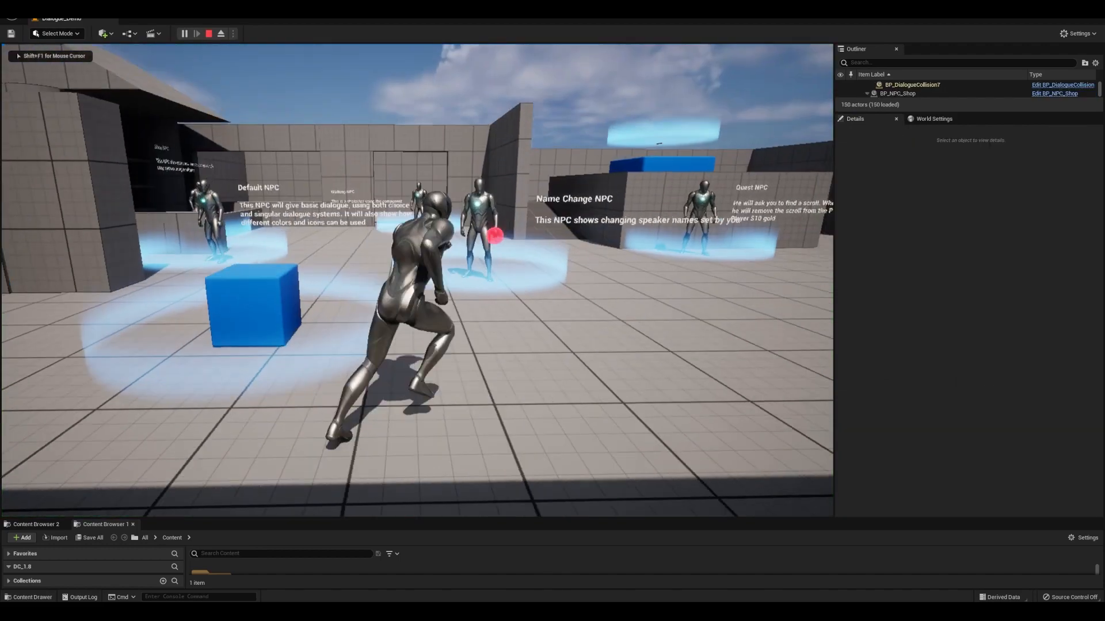